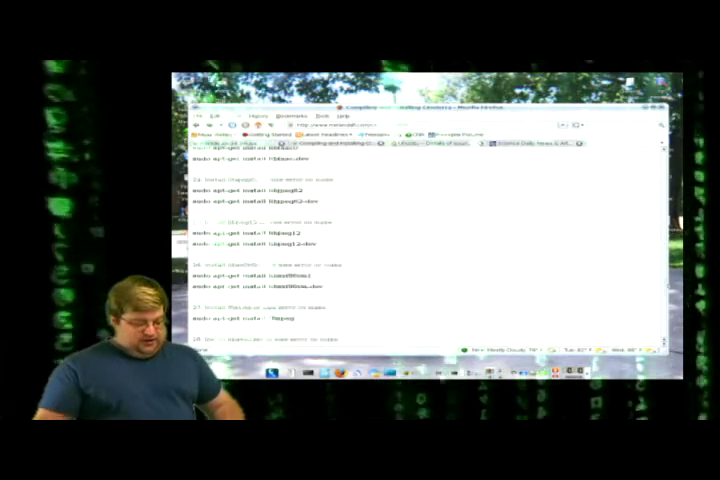
scroll("down", 3)
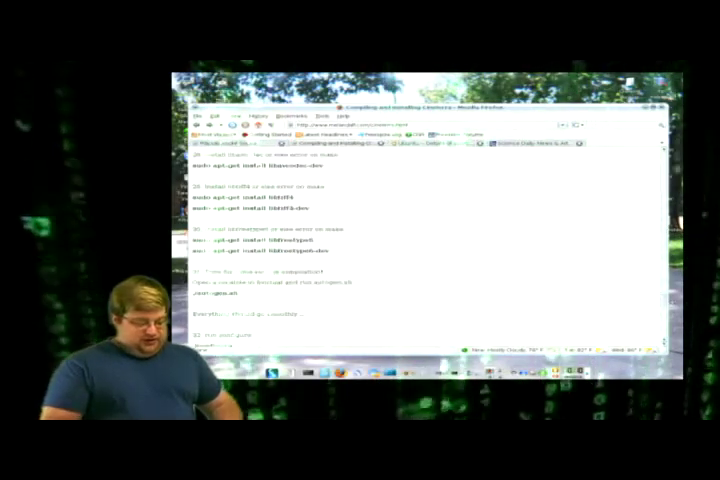
scroll("down", 3)
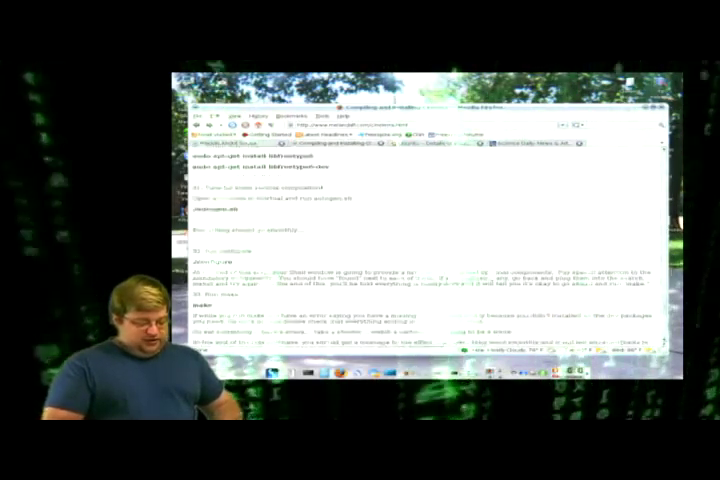